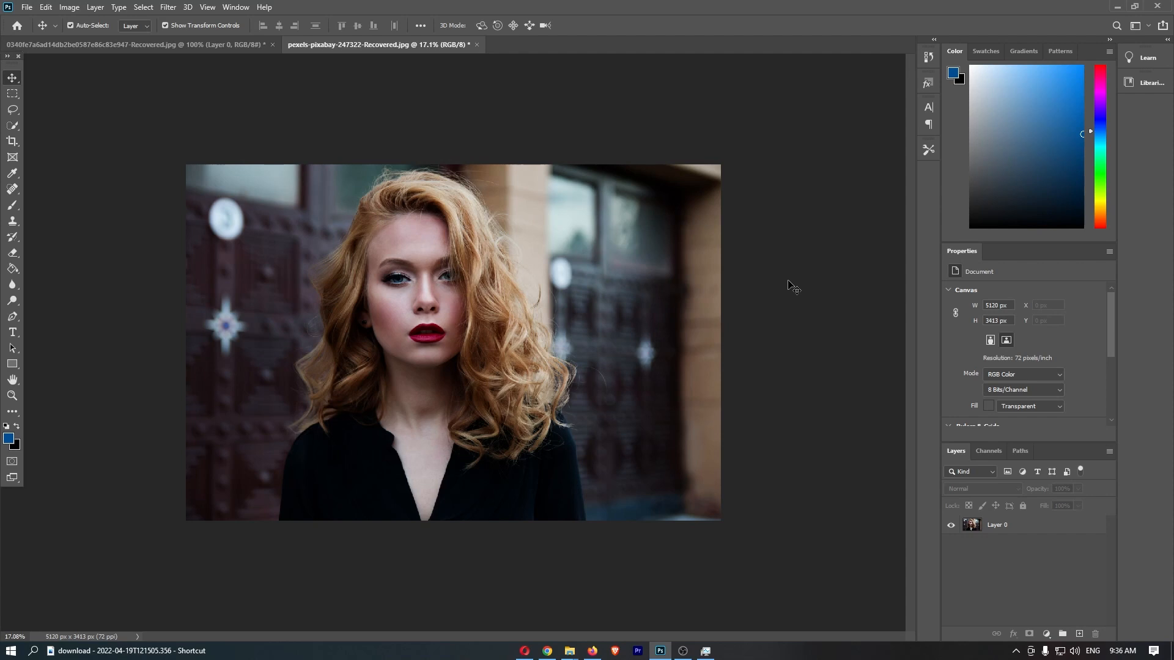
pyautogui.moveTo(331, 327)
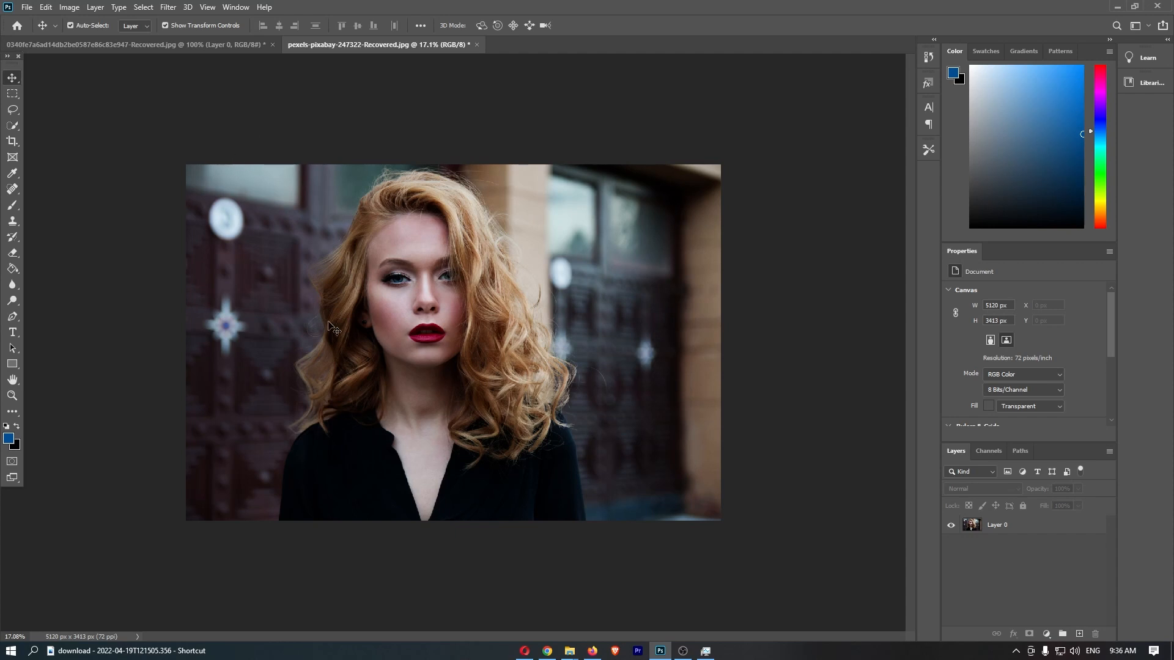
pyautogui.moveTo(24, 72)
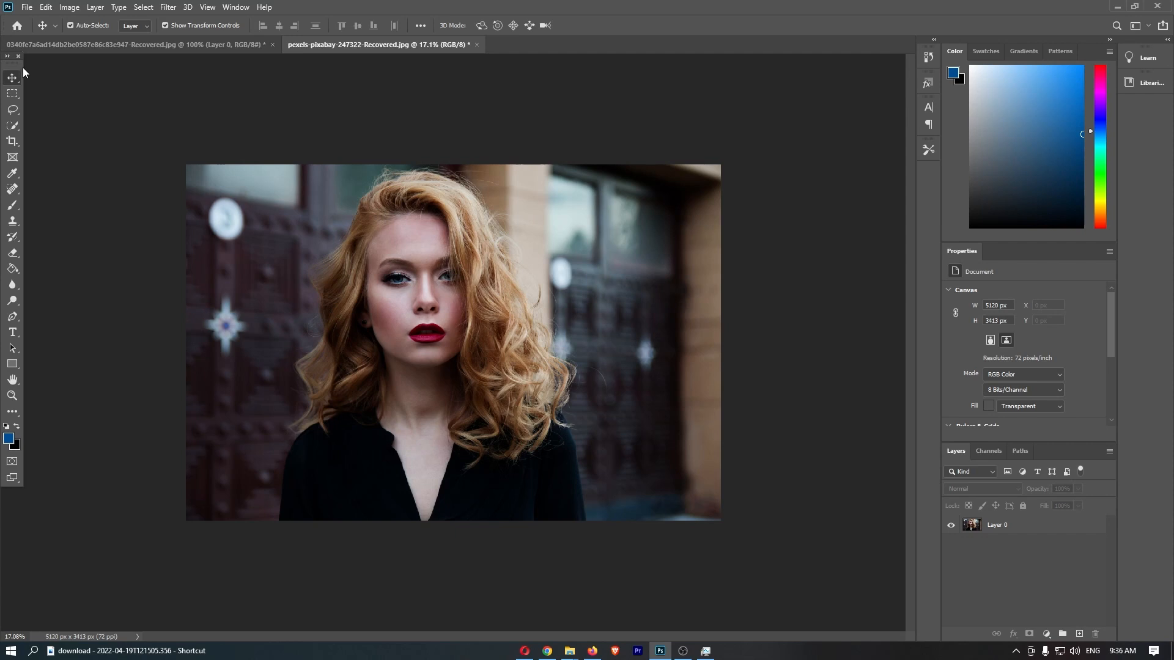
pyautogui.moveTo(12, 395)
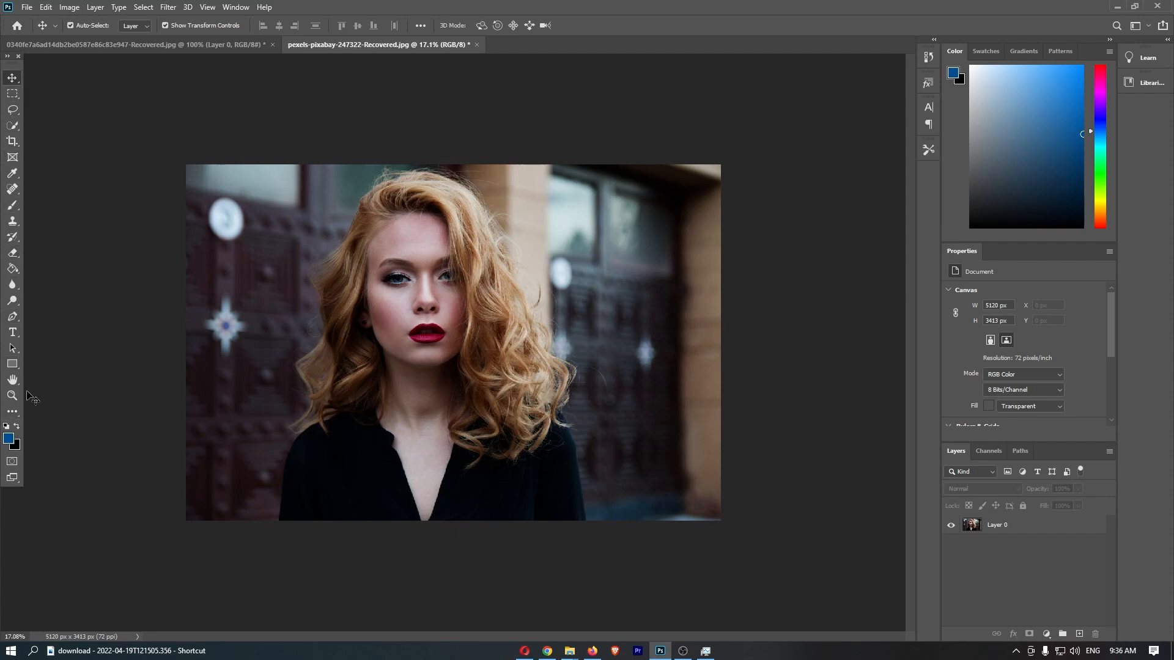
pyautogui.moveTo(24, 258)
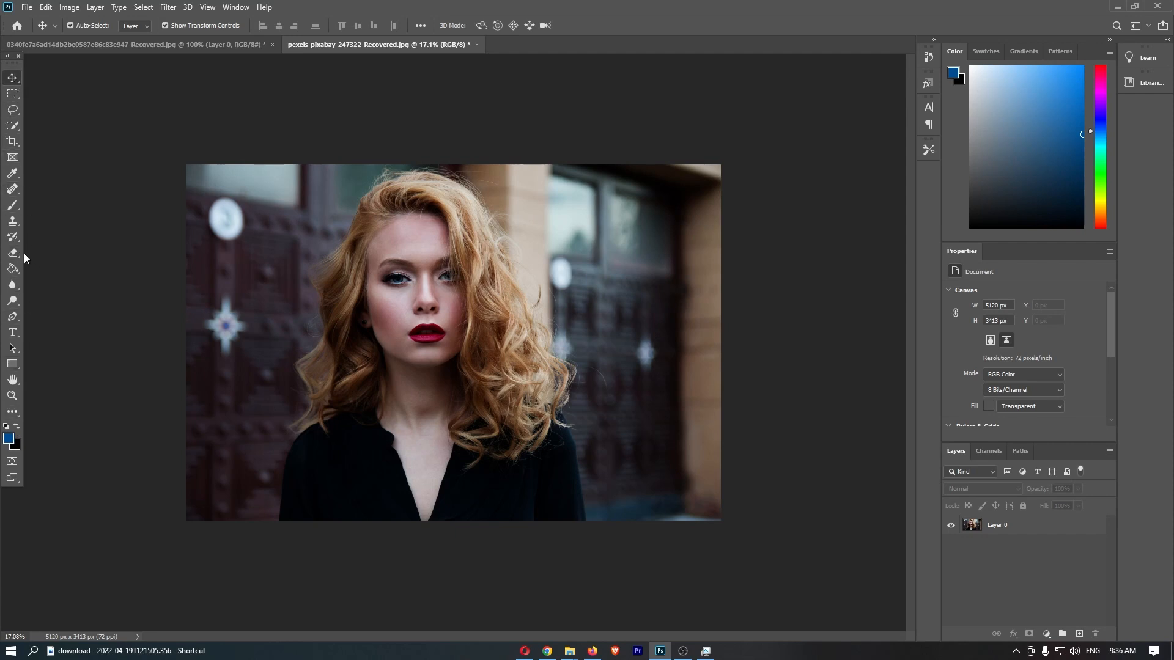
pyautogui.moveTo(17, 306)
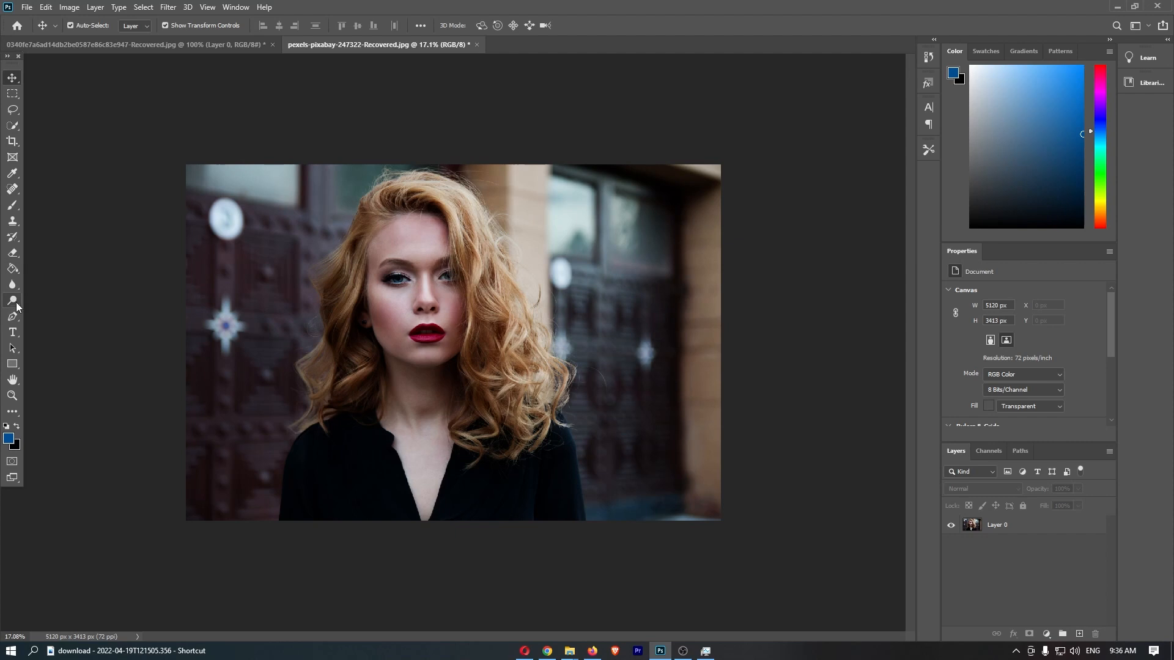
pyautogui.moveTo(12, 300)
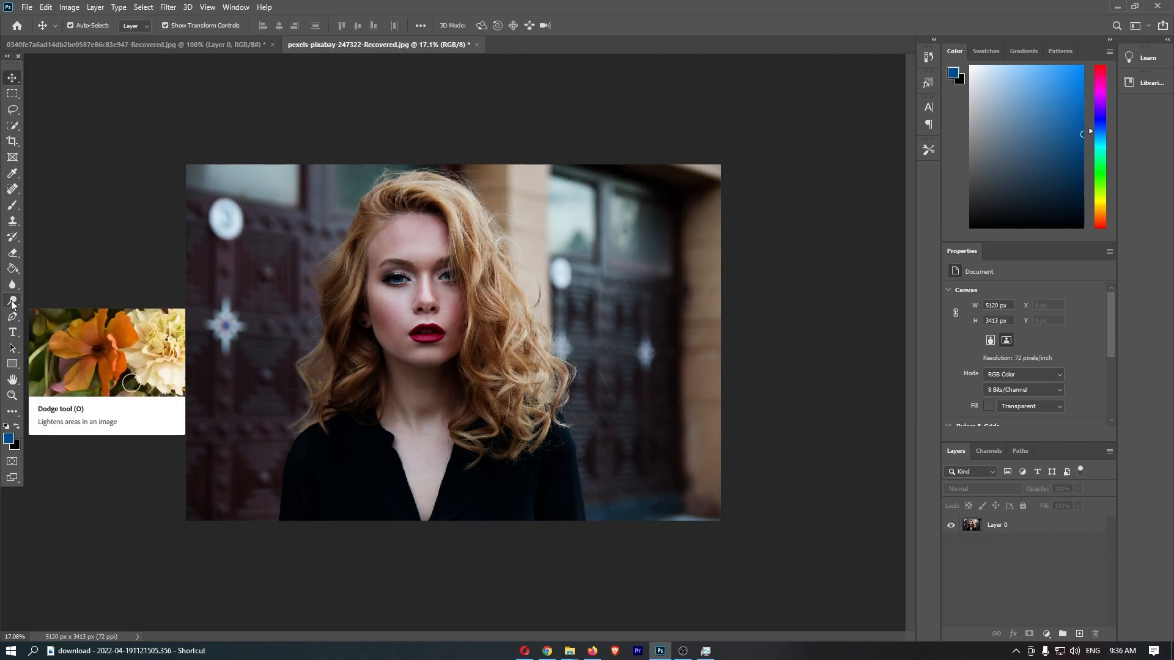
pyautogui.moveTo(52, 338)
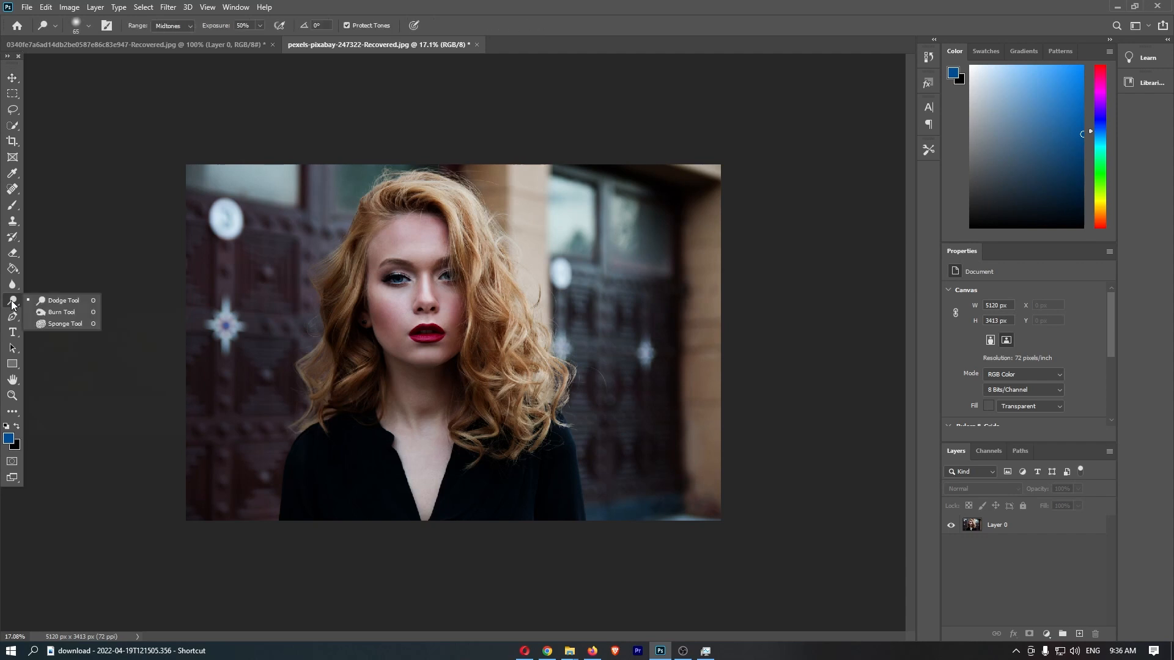
pyautogui.moveTo(50, 320)
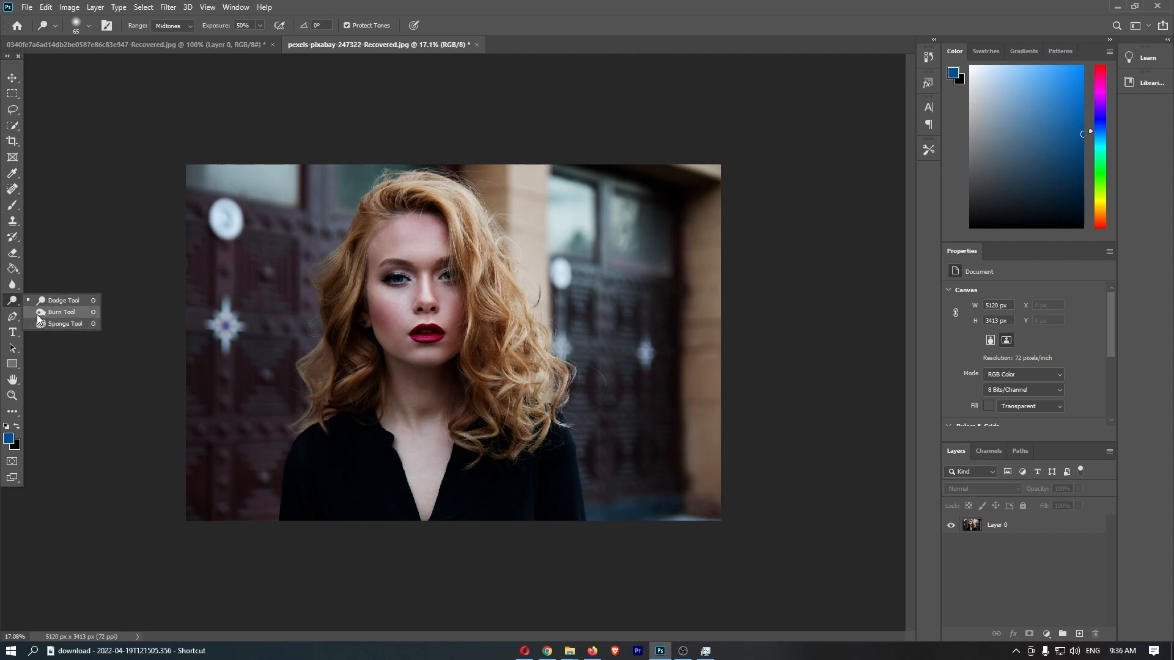
# Step: Switch to the Burn tool and make Layer 0 the active layer
pyautogui.click(62, 312)
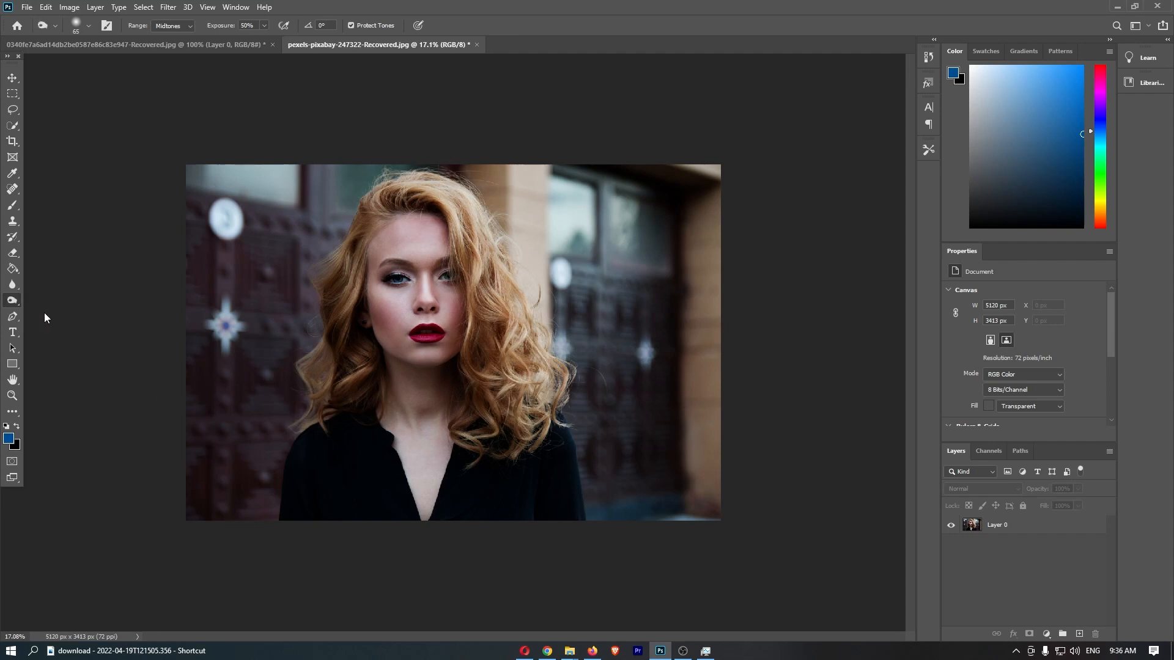
pyautogui.click(998, 524)
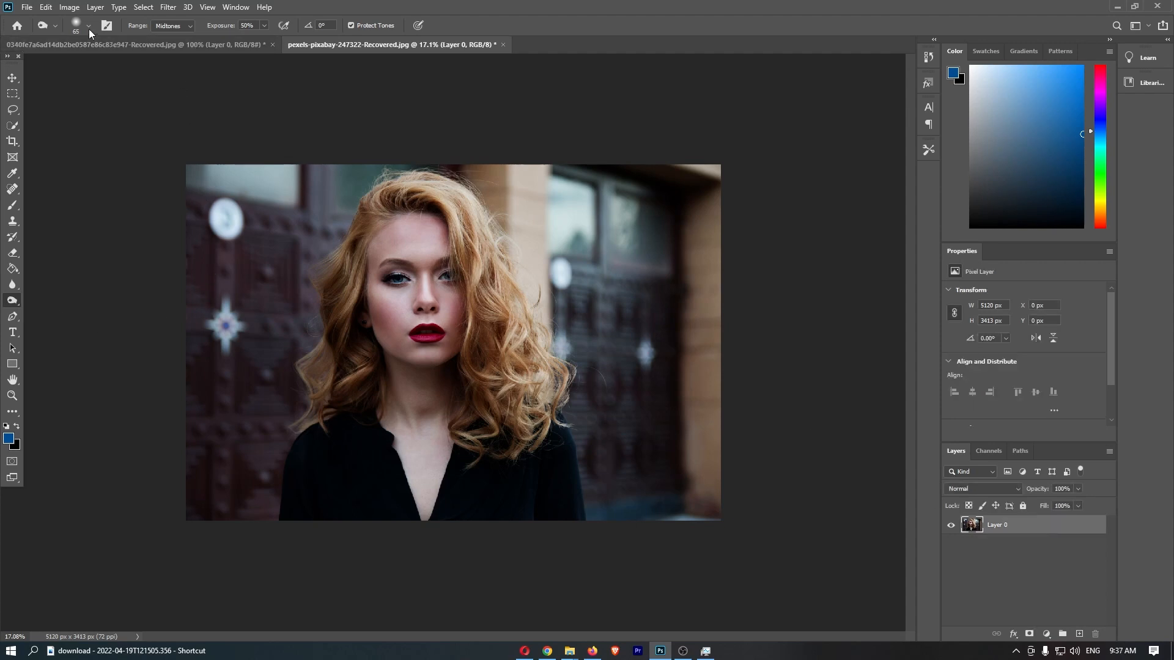
pyautogui.click(88, 25)
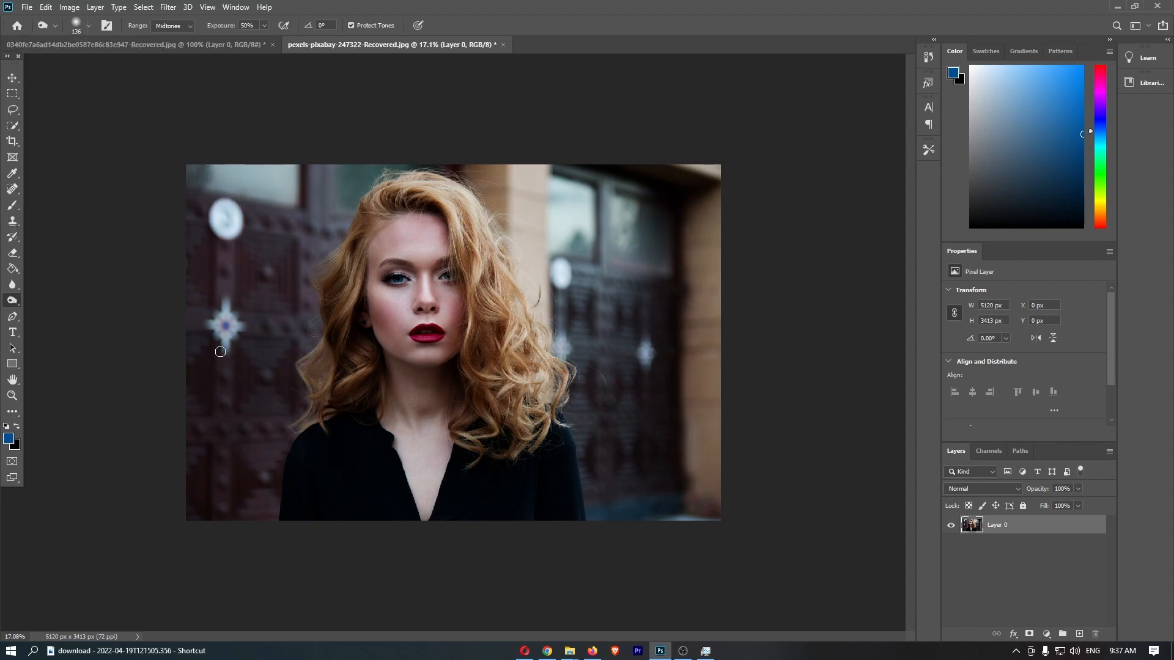
pyautogui.moveTo(248, 85)
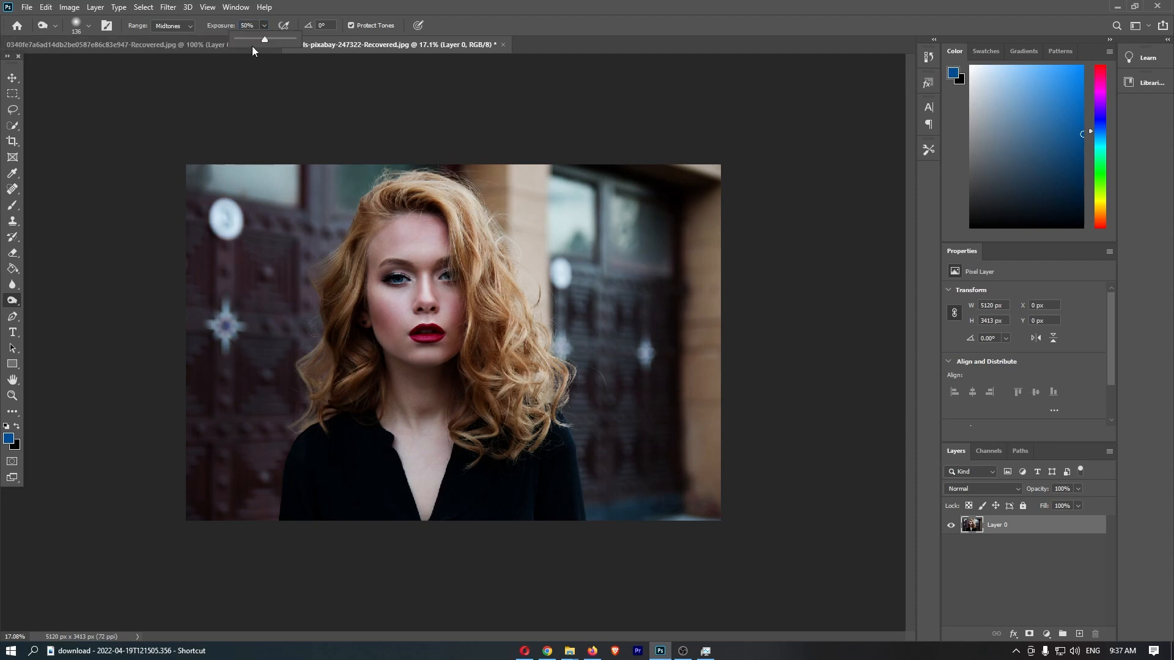
# Step: Raise the Burn exposure from 50% to 100% and show the brush Size and Hardness settings
pyautogui.moveTo(264, 39); pyautogui.dragTo(294, 39)
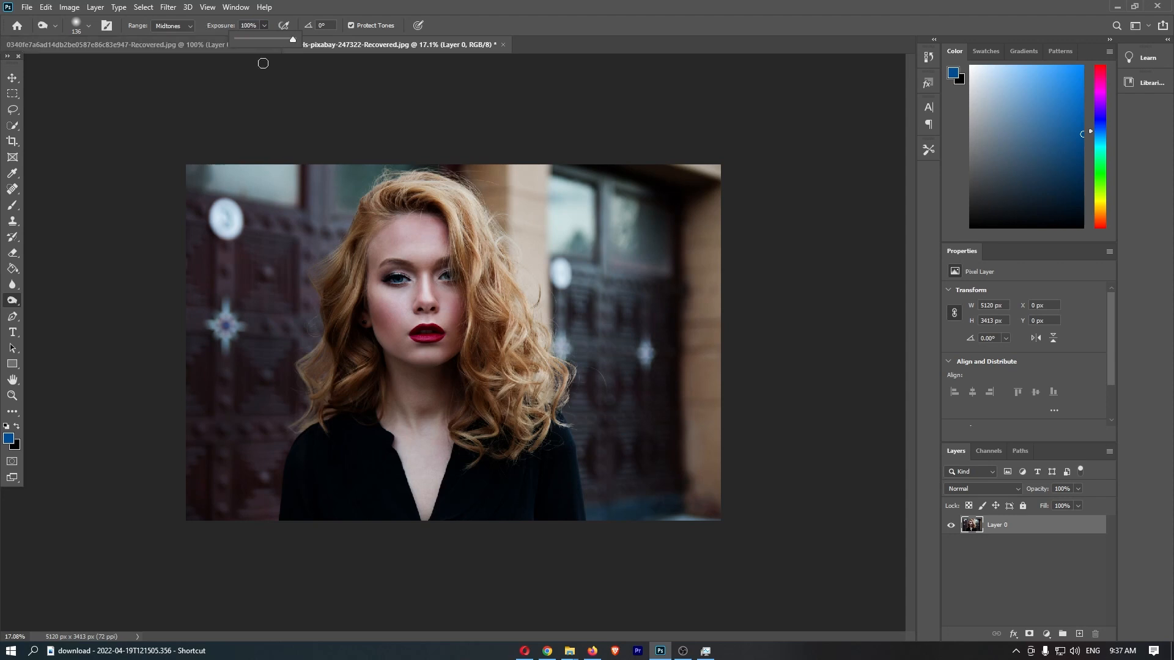
pyautogui.moveTo(233, 219)
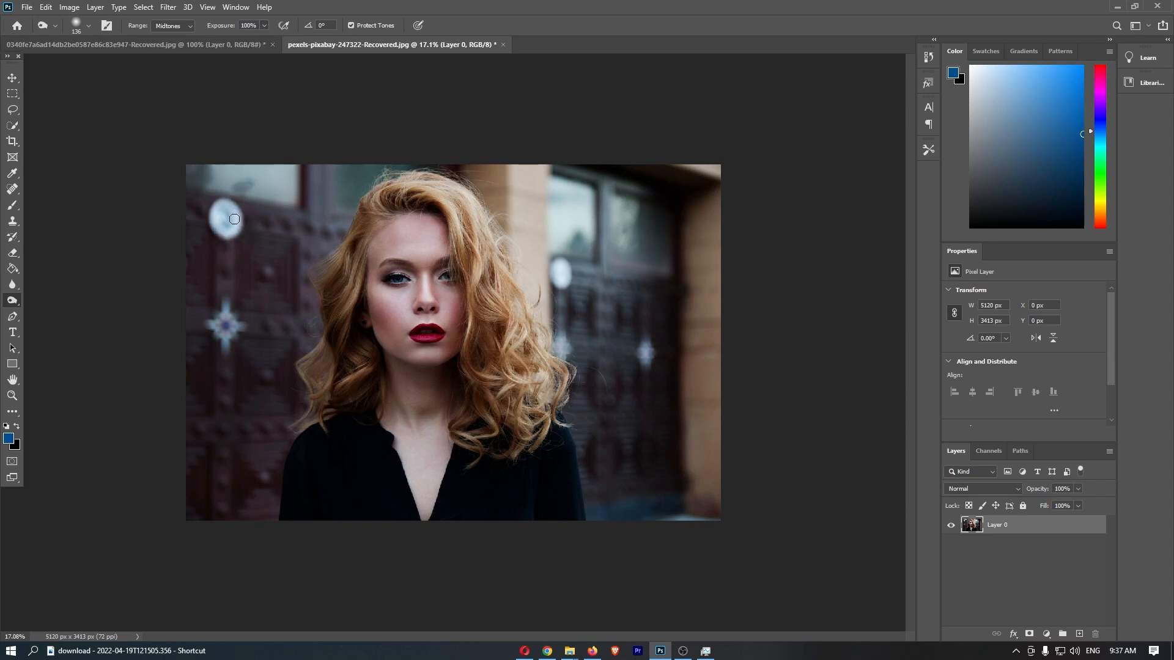
pyautogui.click(88, 25)
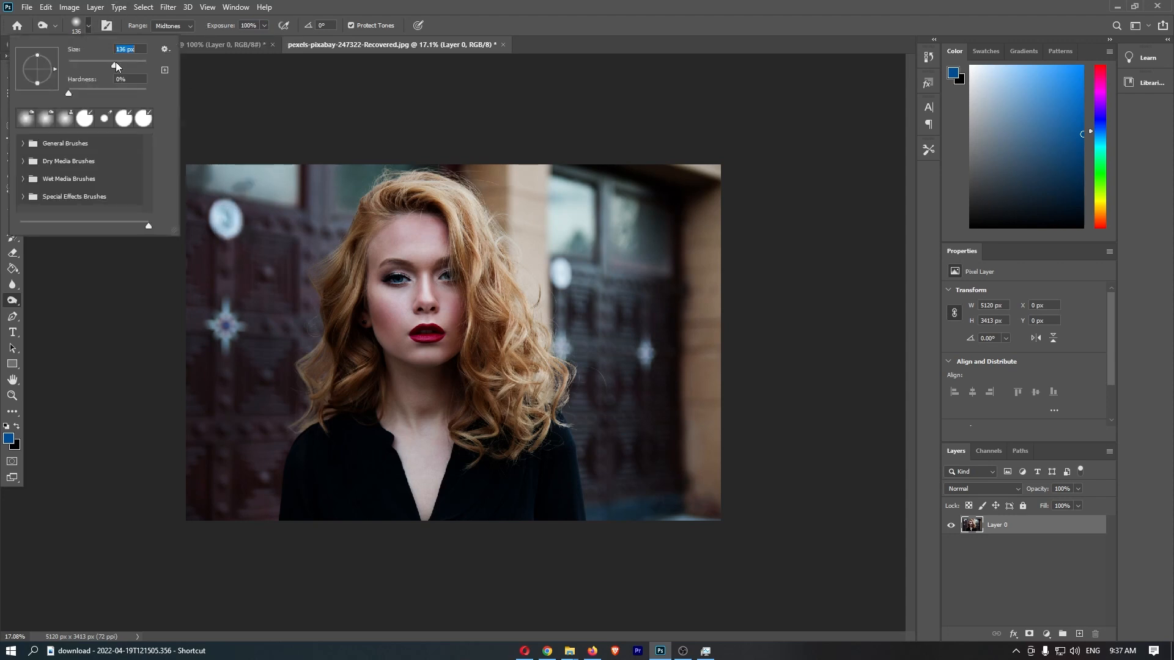